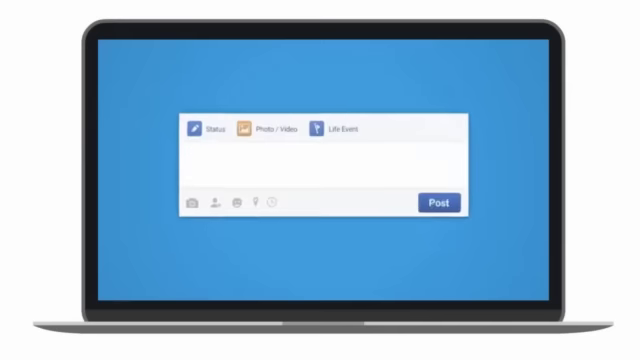
- Enter the status headline 'Turbo-charge your video profits'
type("Turbo-charge your video profits")
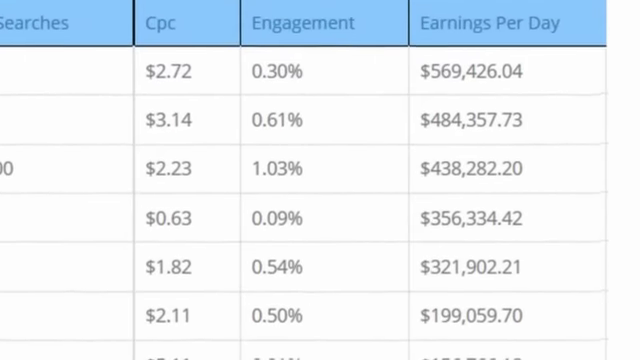
scroll("down", 3)
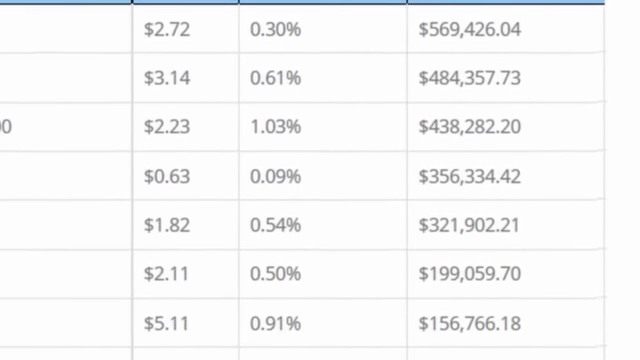
scroll("down", 3)
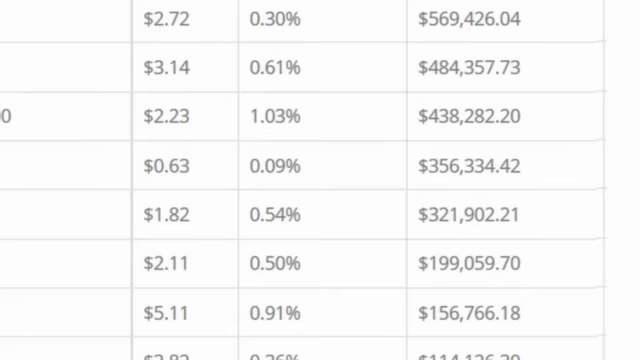
scroll("down", 3)
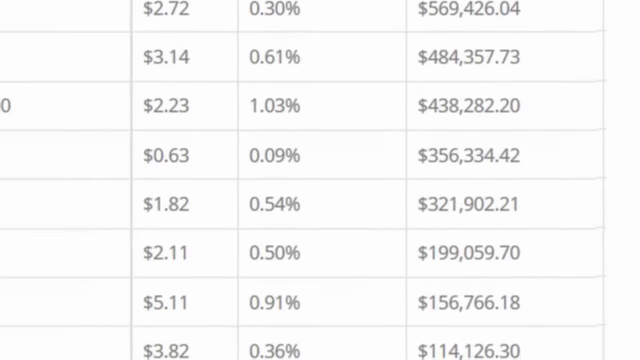
scroll("up", 3)
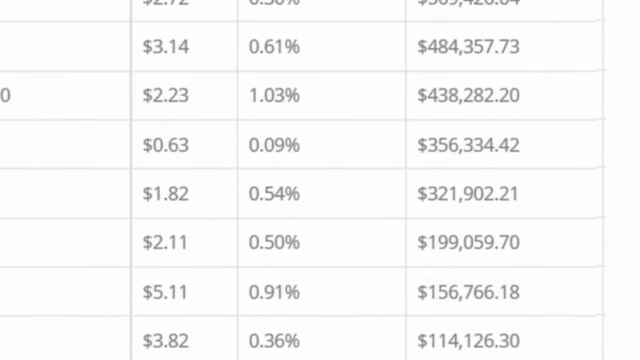
scroll("up", 3)
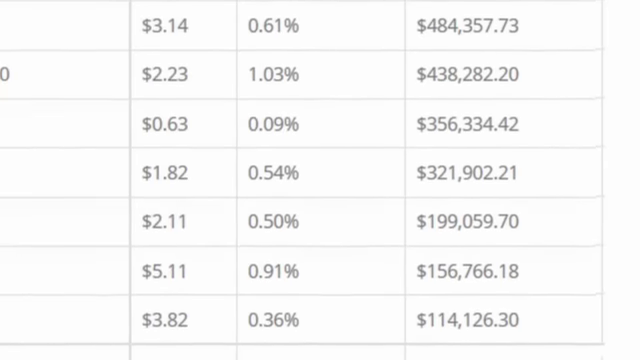
scroll("down", 3)
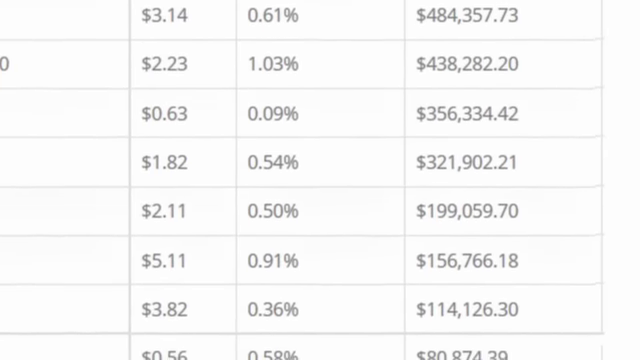
scroll("down", 3)
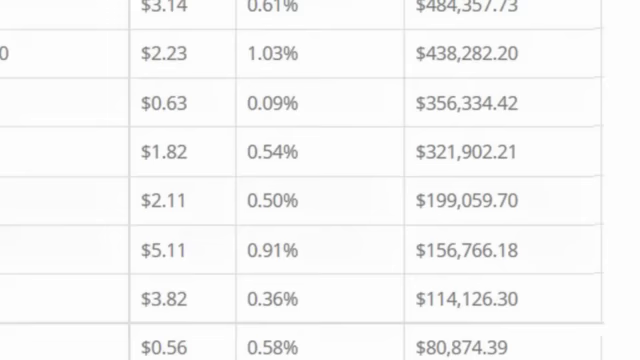
scroll("up", 3)
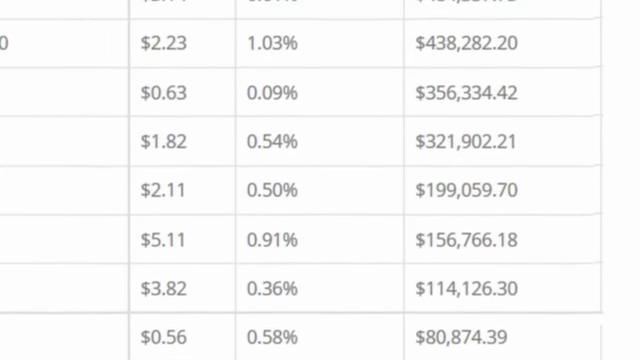
scroll("up", 3)
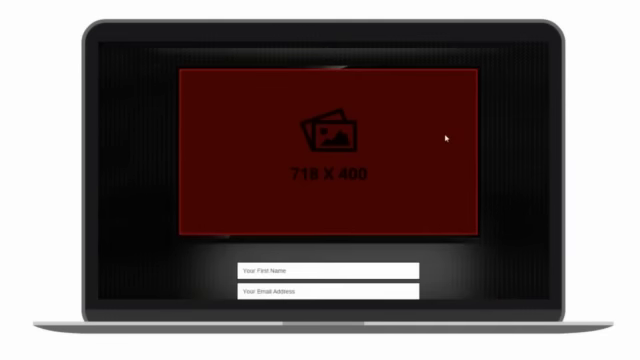
- Bring up the blue opt-in template and focus its email address field
scroll("down", 3)
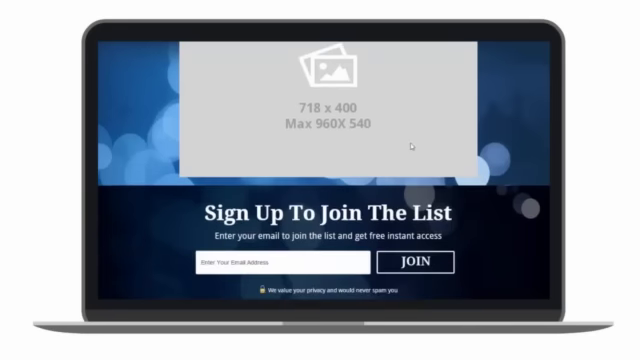
left_click(276, 264)
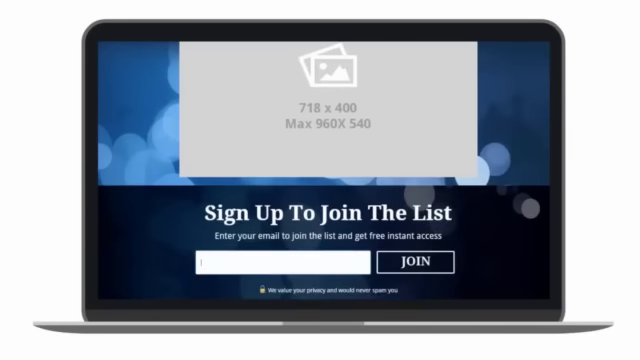